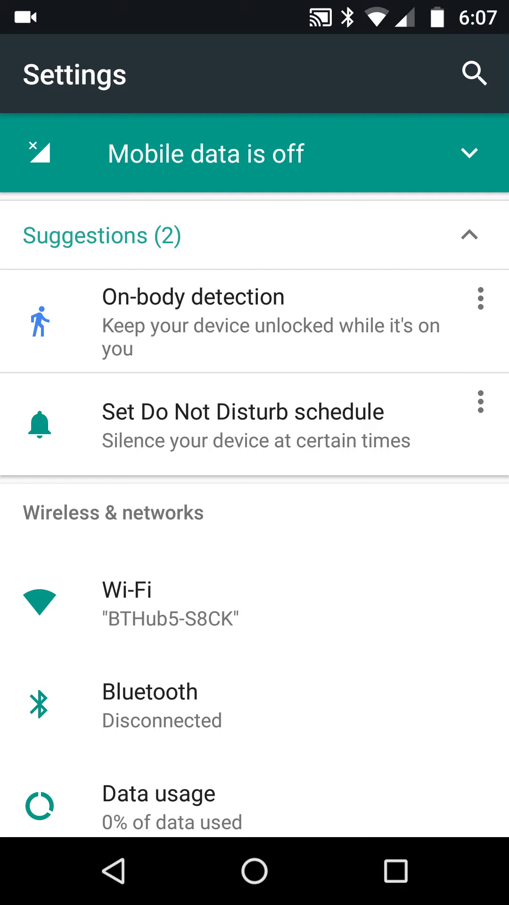
Scroll down to the Device section and open the Display page.
{"action": "scroll", "scroll_direction": "down", "scroll_amount": 3}
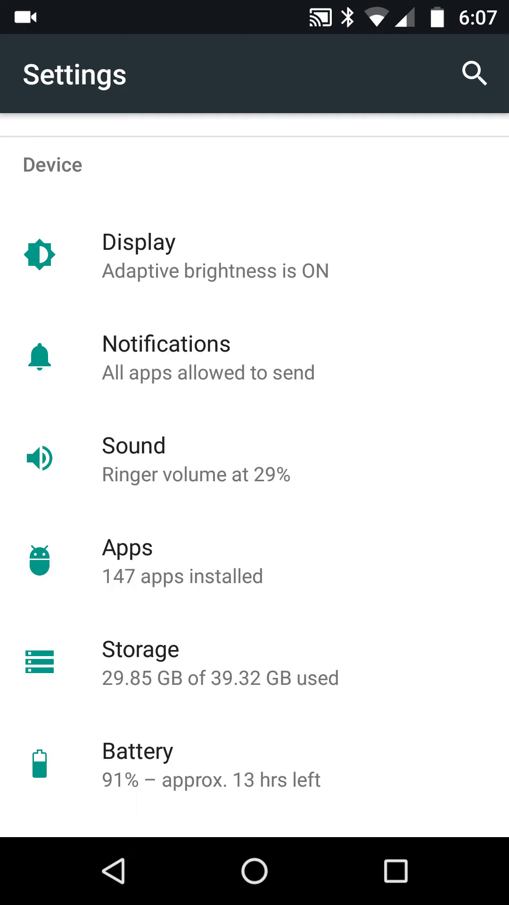
{"action": "left_click", "coordinate": [139, 255]}
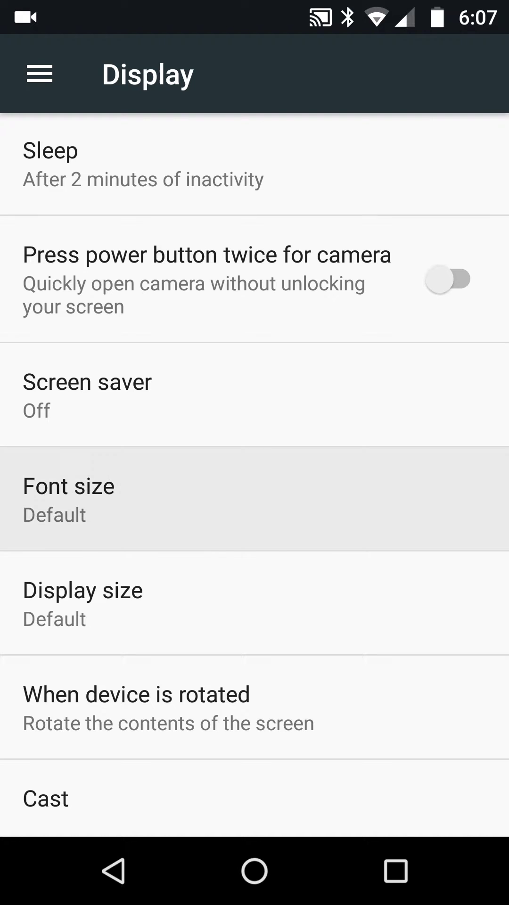
{"action": "left_click", "coordinate": [68, 499]}
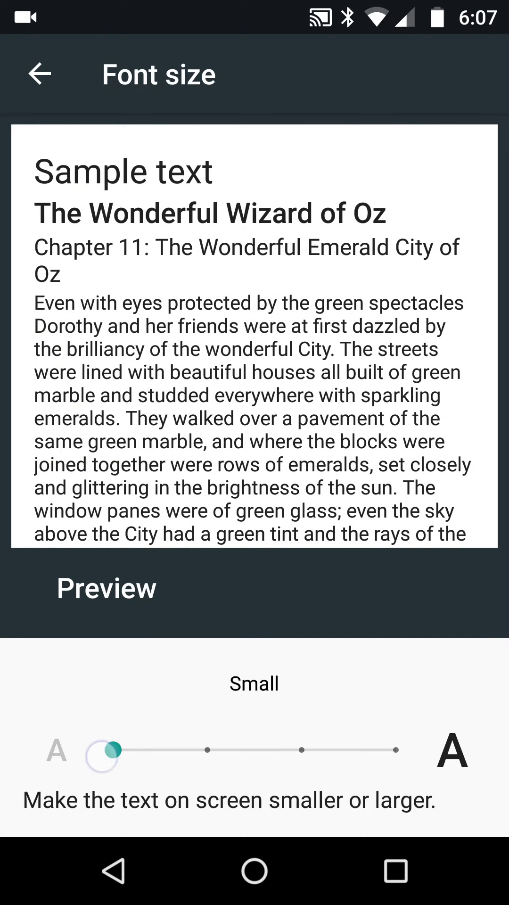
{"action": "left_click_drag", "start_coordinate": [116, 750], "coordinate": [113, 754]}
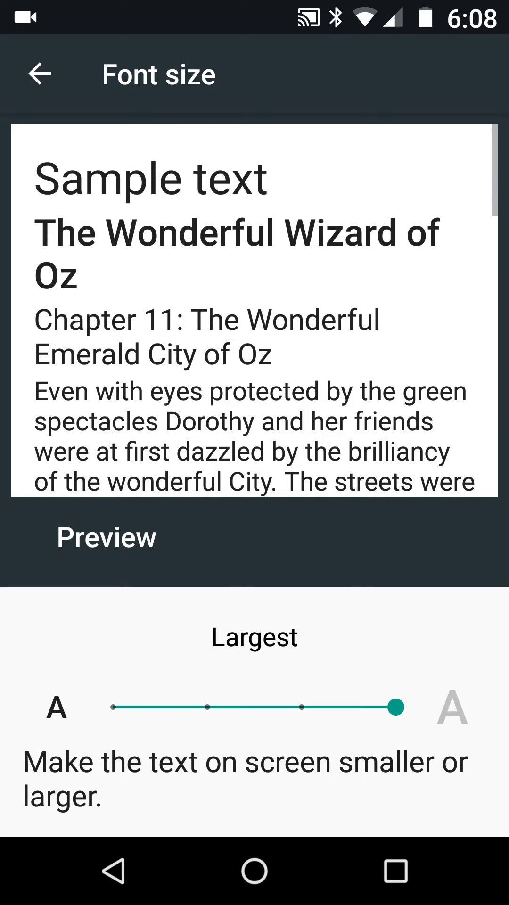
{"action": "left_click_drag", "start_coordinate": [395, 707], "coordinate": [208, 749]}
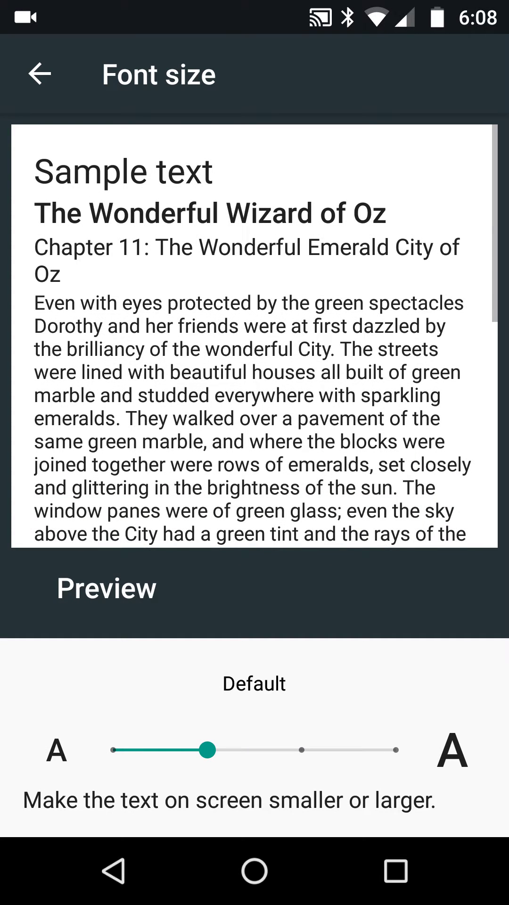
{"action": "left_click", "coordinate": [38, 74]}
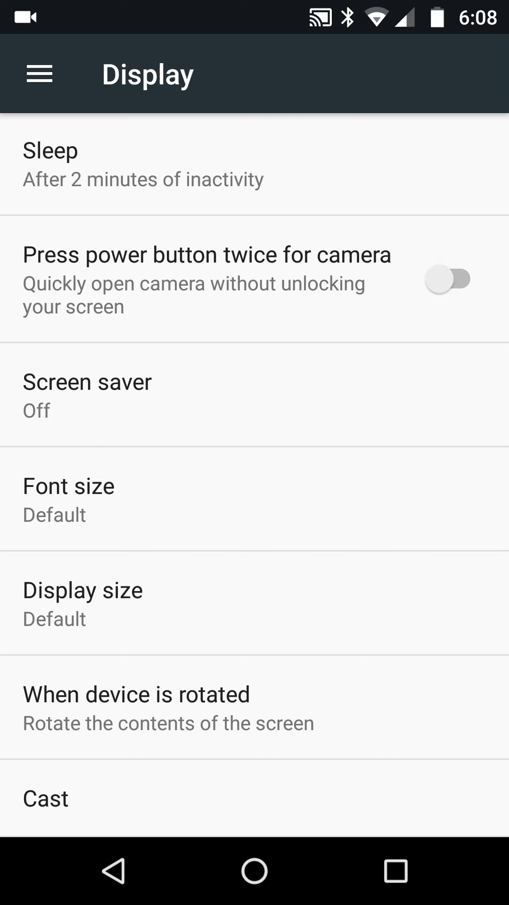
Preview display size at Small, restore Default, then enlarge the display size to Large.
{"action": "left_click", "coordinate": [82, 590]}
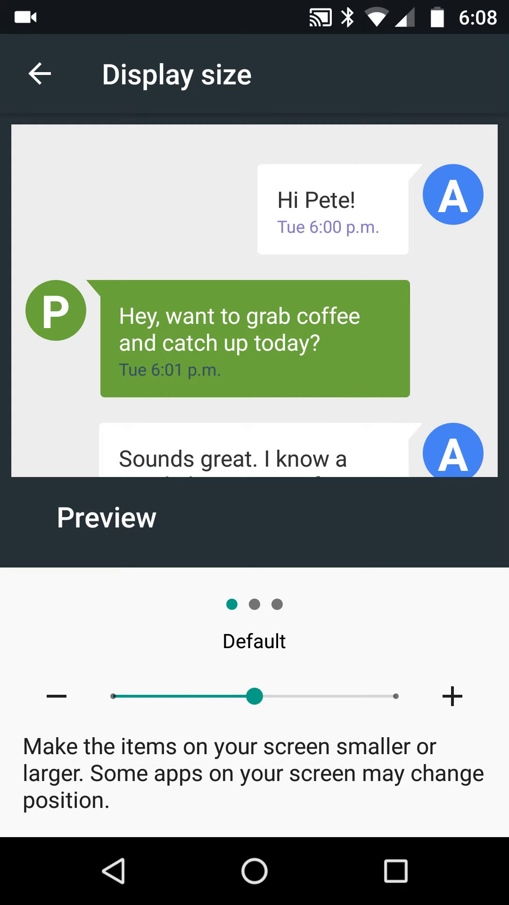
{"action": "left_click_drag", "start_coordinate": [257, 696], "coordinate": [109, 697]}
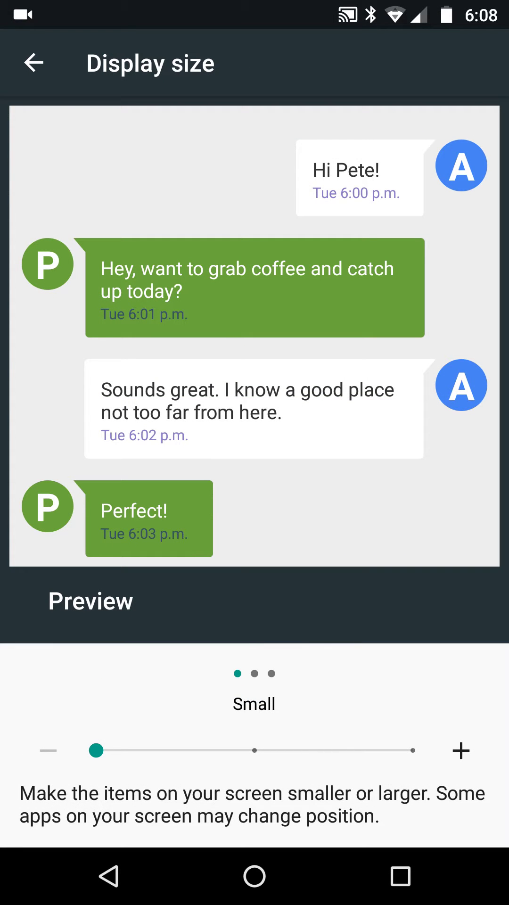
{"action": "left_click", "coordinate": [460, 751]}
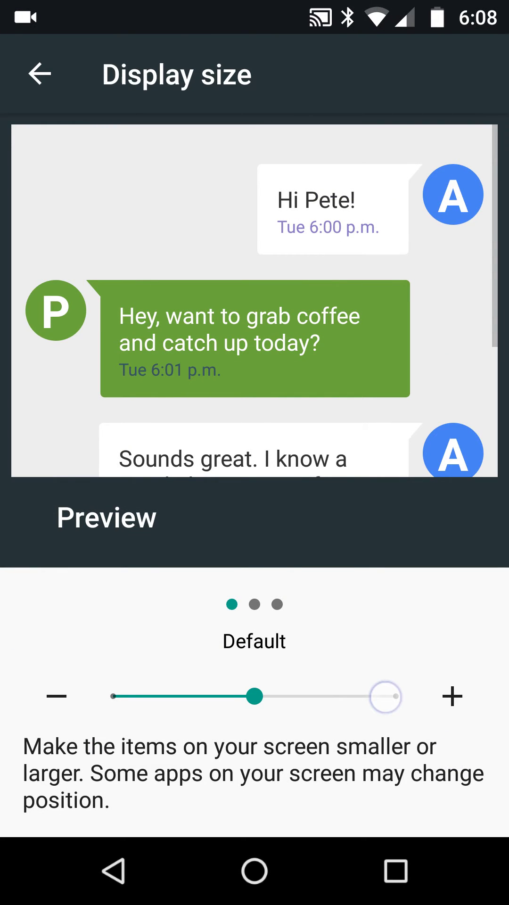
{"action": "left_click_drag", "start_coordinate": [257, 696], "coordinate": [382, 672]}
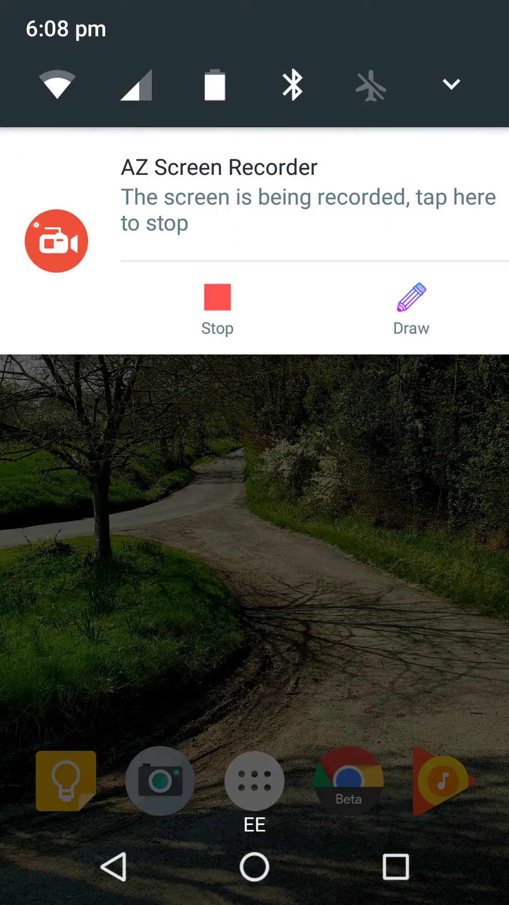
Reopen Settings, scroll down to the System section and open Accessibility.
{"action": "scroll", "scroll_direction": "down", "scroll_amount": 3}
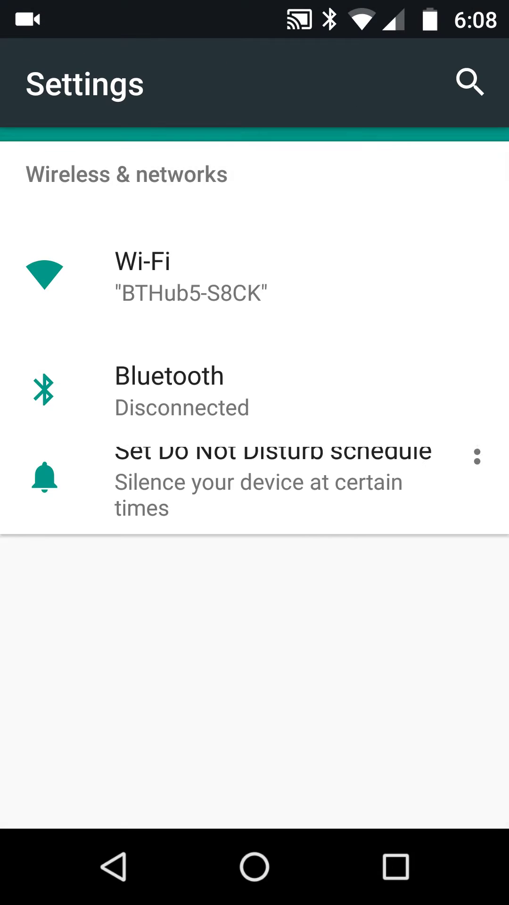
{"action": "scroll", "scroll_direction": "down", "scroll_amount": 3}
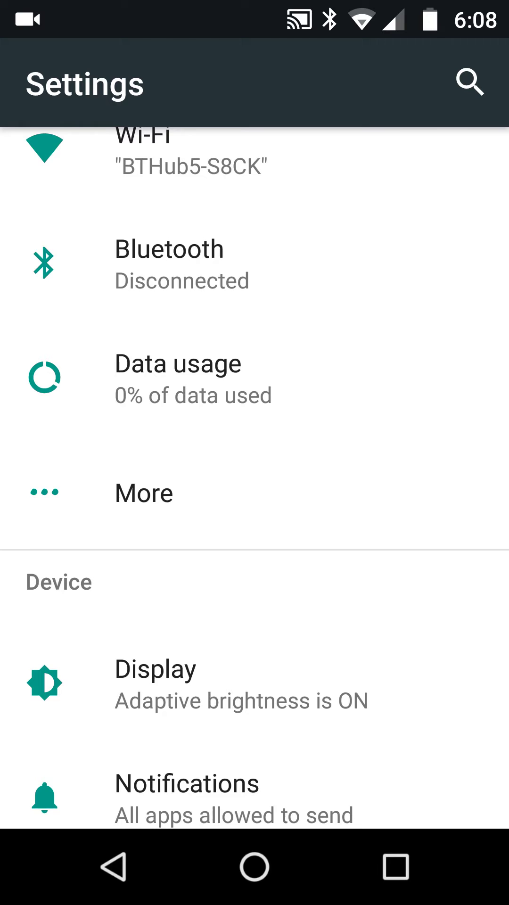
{"action": "scroll", "scroll_direction": "down", "scroll_amount": 3}
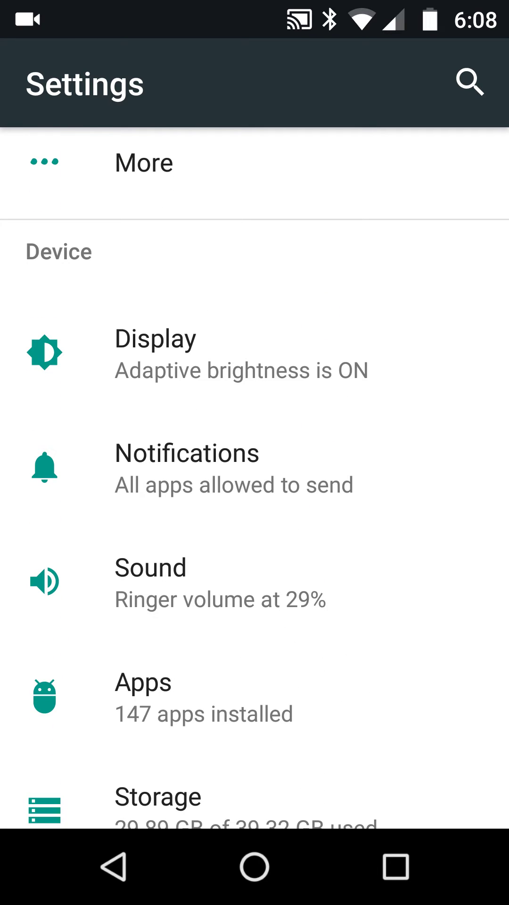
{"action": "scroll", "scroll_direction": "down", "scroll_amount": 3}
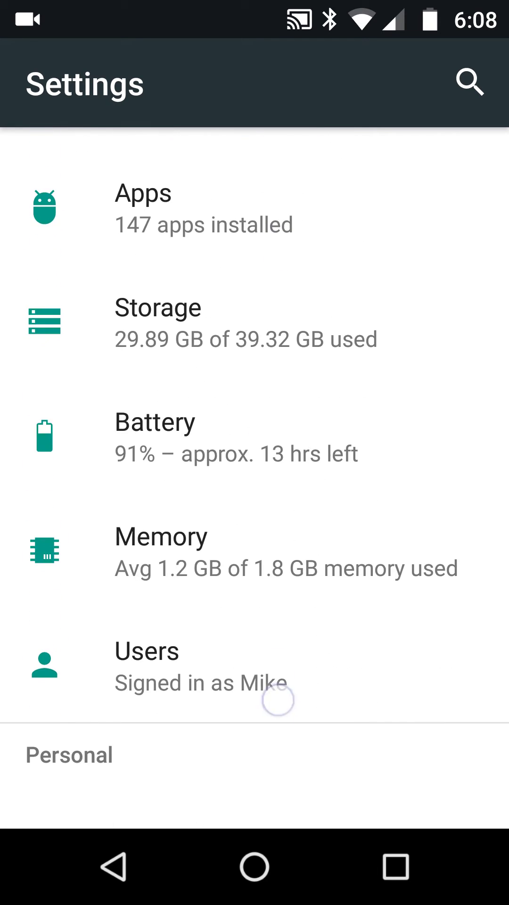
{"action": "scroll", "scroll_direction": "down", "scroll_amount": 3}
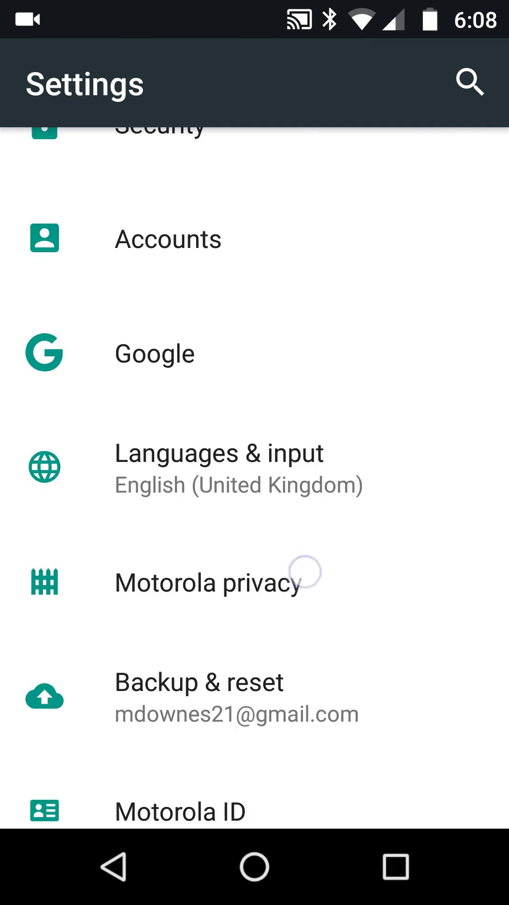
{"action": "scroll", "scroll_direction": "down", "scroll_amount": 3}
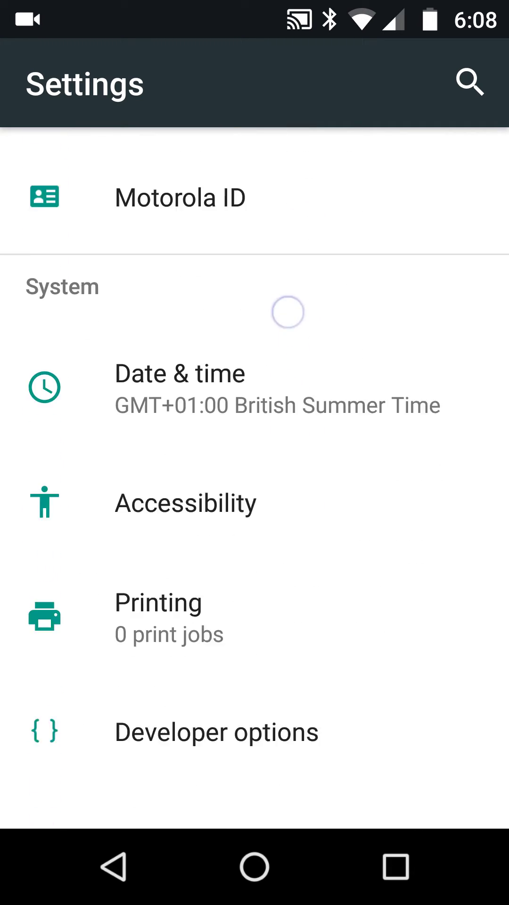
{"action": "left_click", "coordinate": [184, 502]}
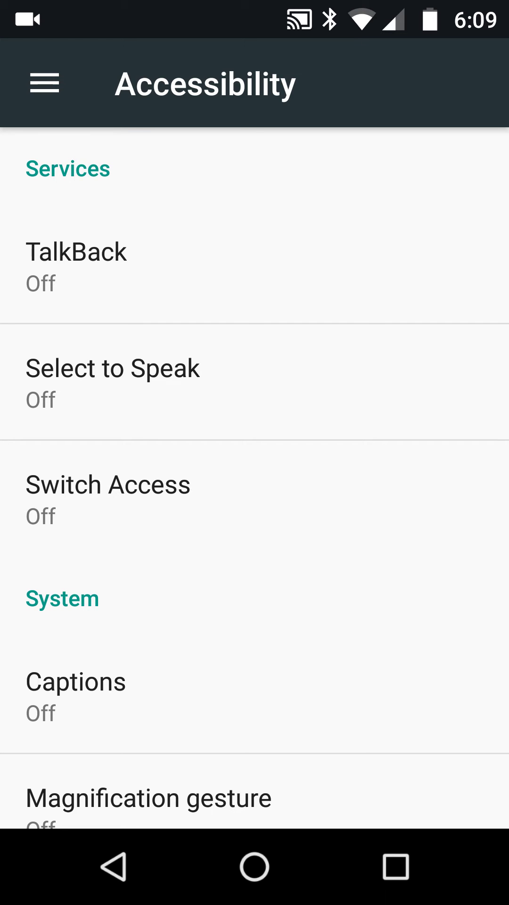
Check Font size, then drag Display size from Large back to Default.
{"action": "scroll", "scroll_direction": "down", "scroll_amount": 3}
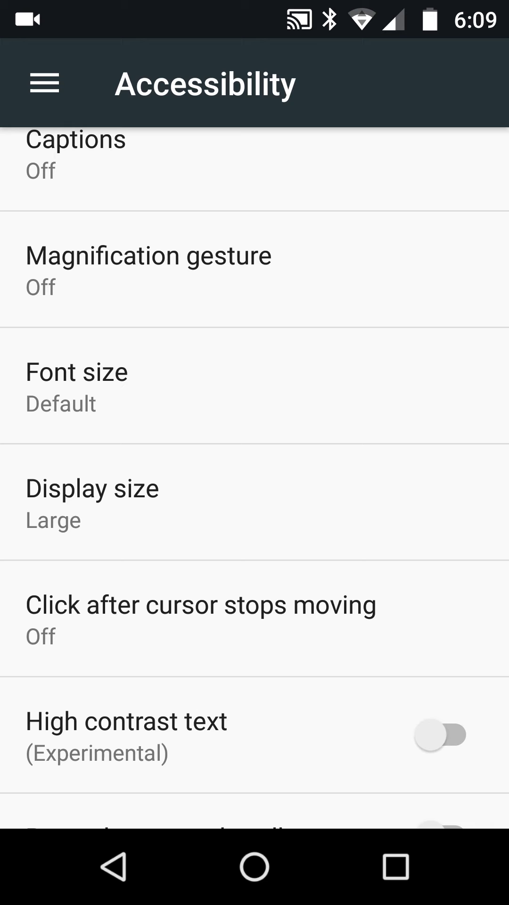
{"action": "left_click", "coordinate": [76, 371]}
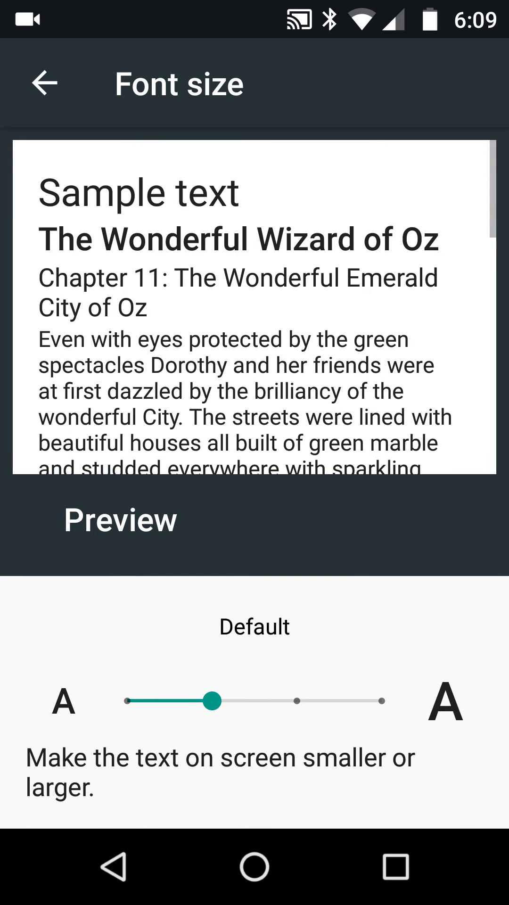
{"action": "left_click", "coordinate": [44, 82]}
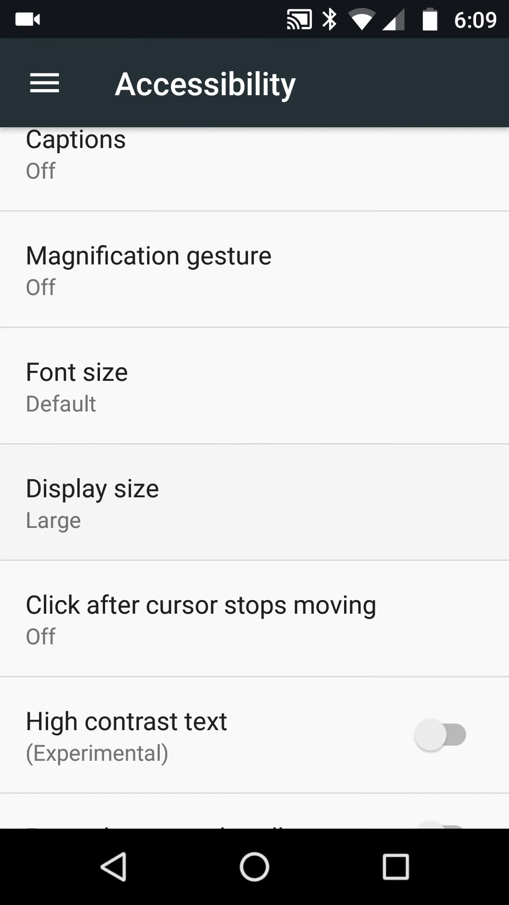
{"action": "left_click", "coordinate": [92, 488]}
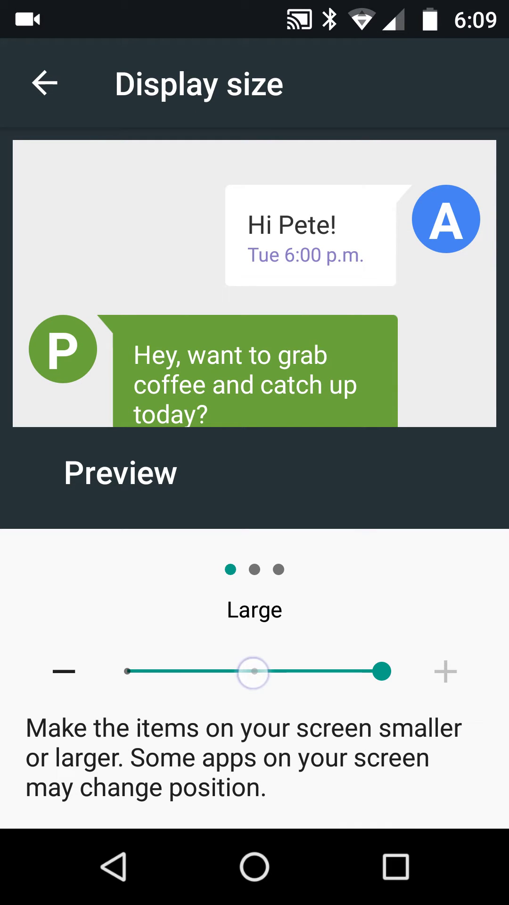
{"action": "left_click_drag", "start_coordinate": [381, 671], "coordinate": [254, 695]}
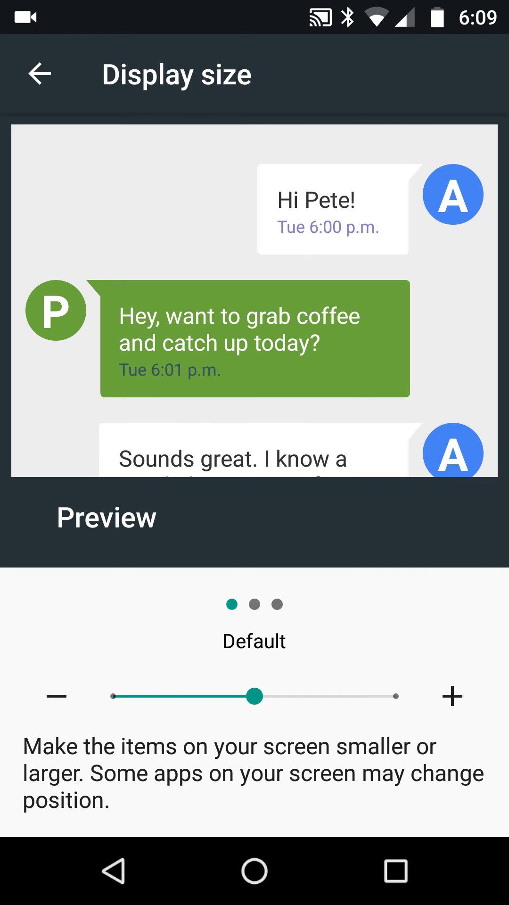
{"action": "left_click", "coordinate": [39, 74]}
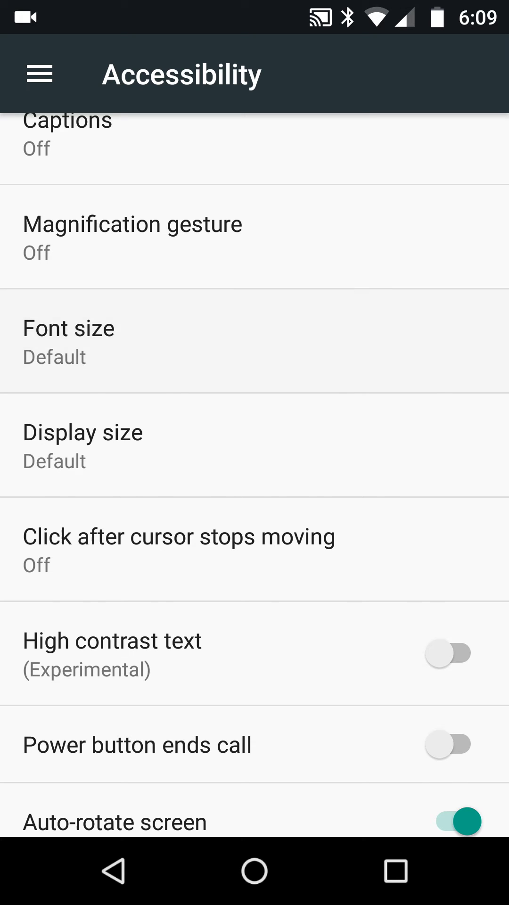
Set font size to Large, then switch to the Display page via the sections list.
{"action": "left_click", "coordinate": [68, 328]}
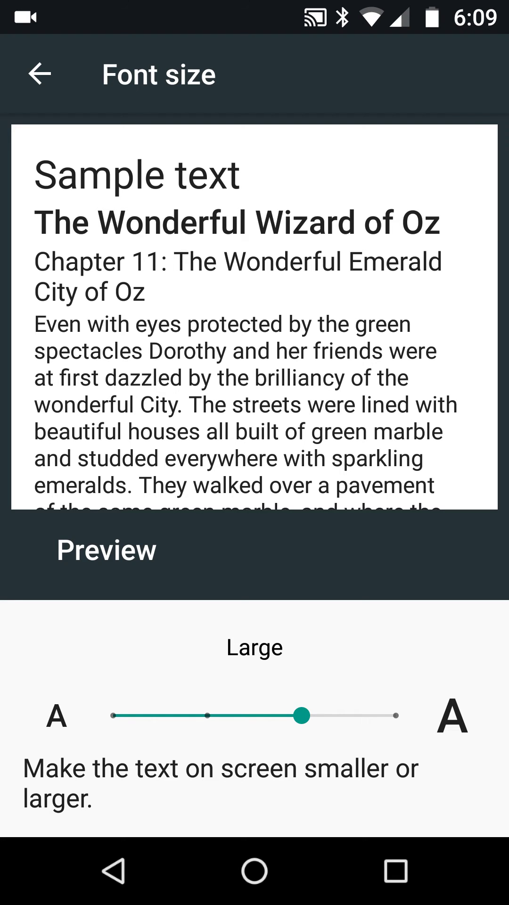
{"action": "left_click", "coordinate": [39, 74]}
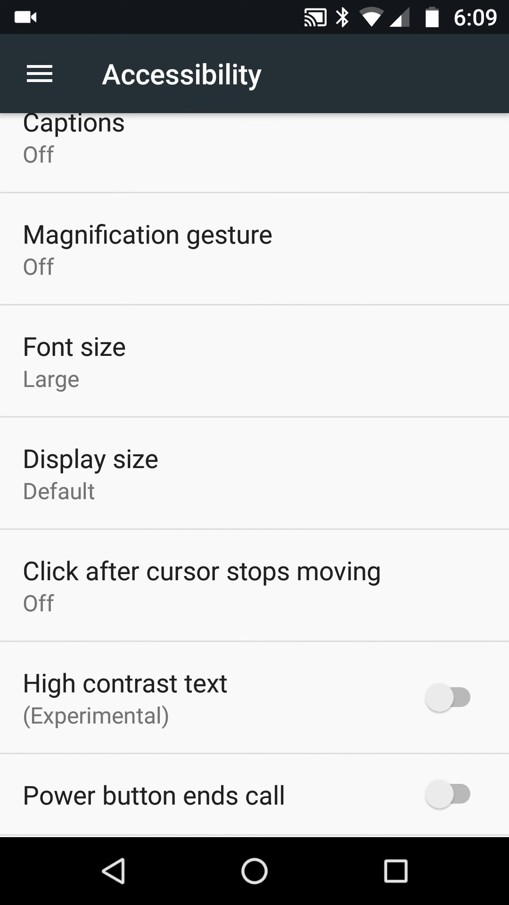
{"action": "left_click", "coordinate": [40, 74]}
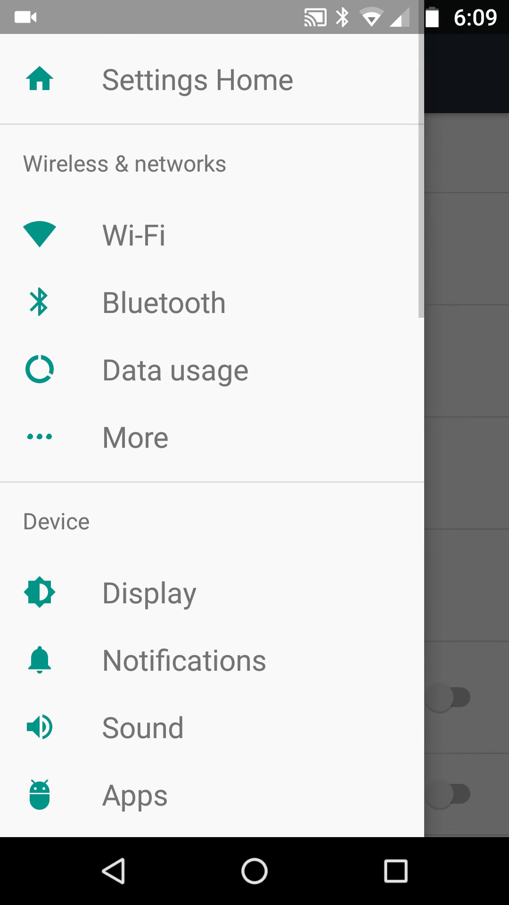
{"action": "left_click", "coordinate": [149, 591]}
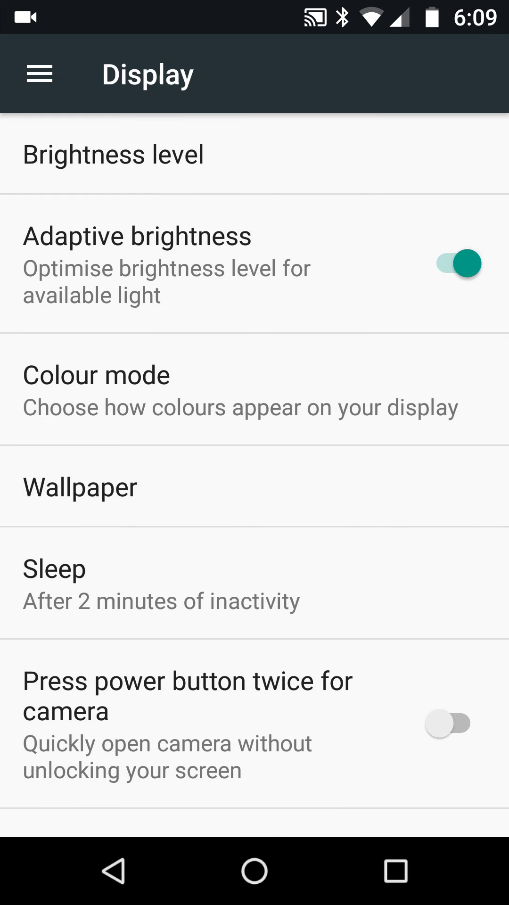